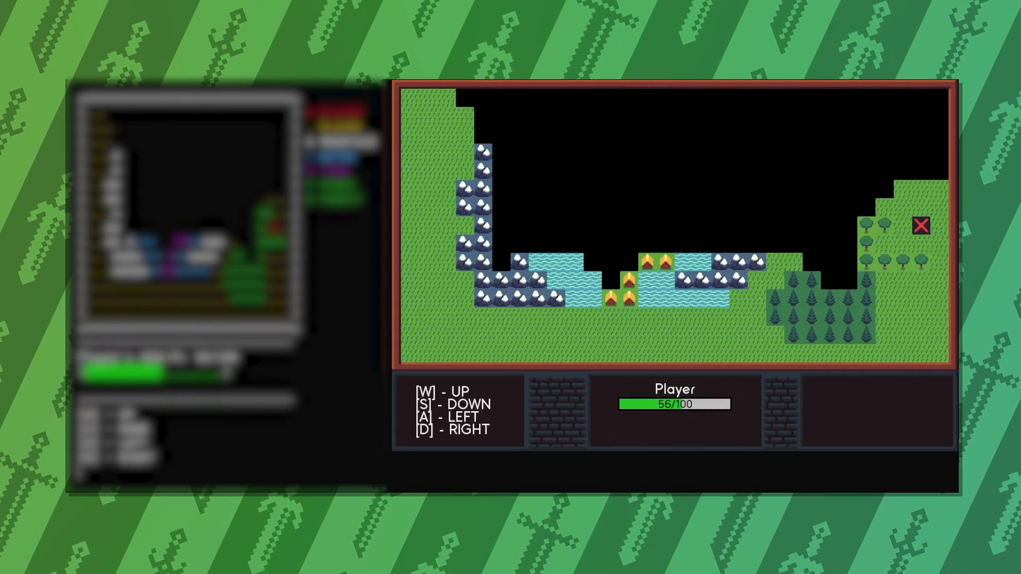
Cross the map, defeat the slime and spider, and walk south into the forest
key(enter)
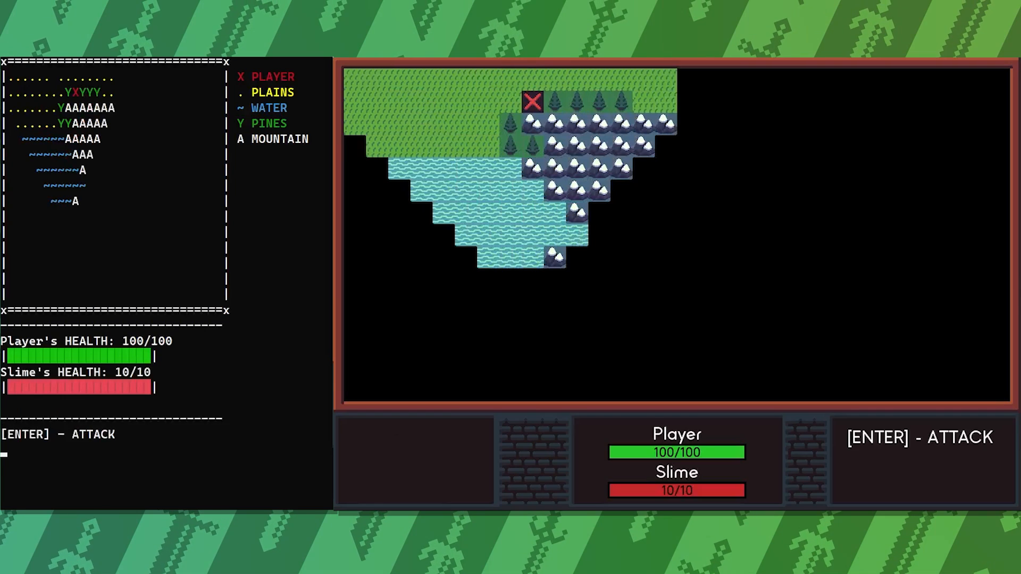
key(enter)
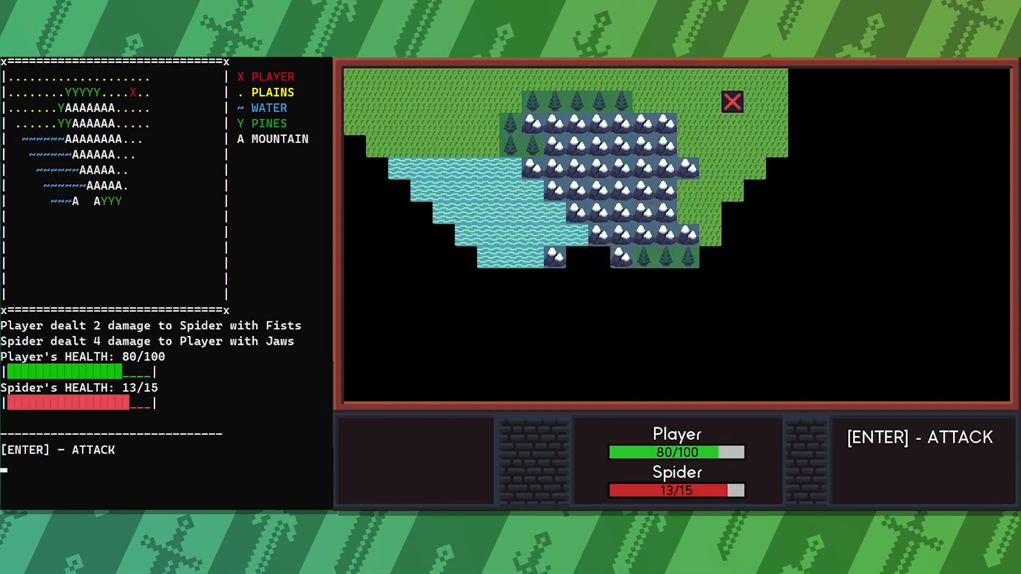
key(enter)
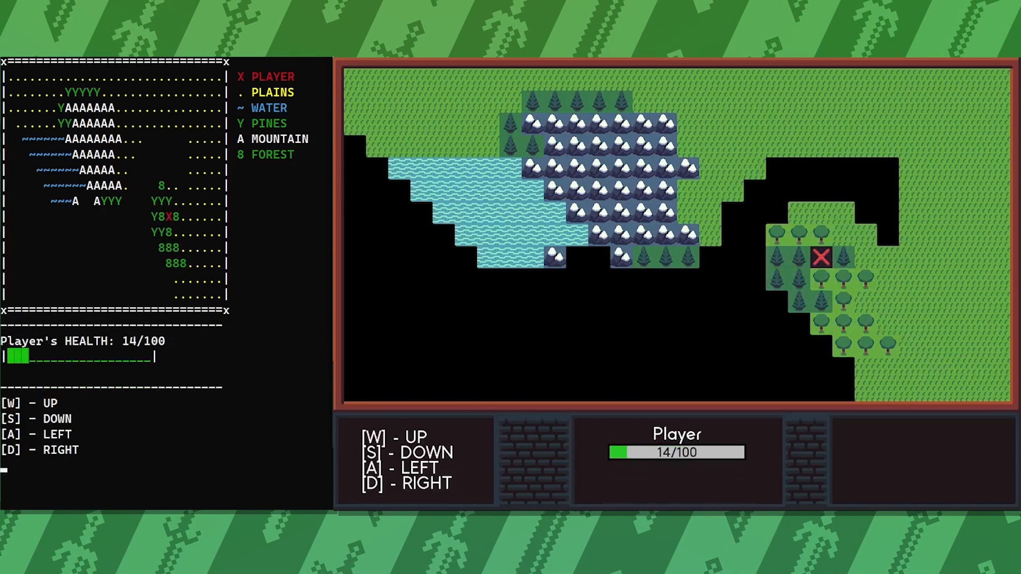
key(s)
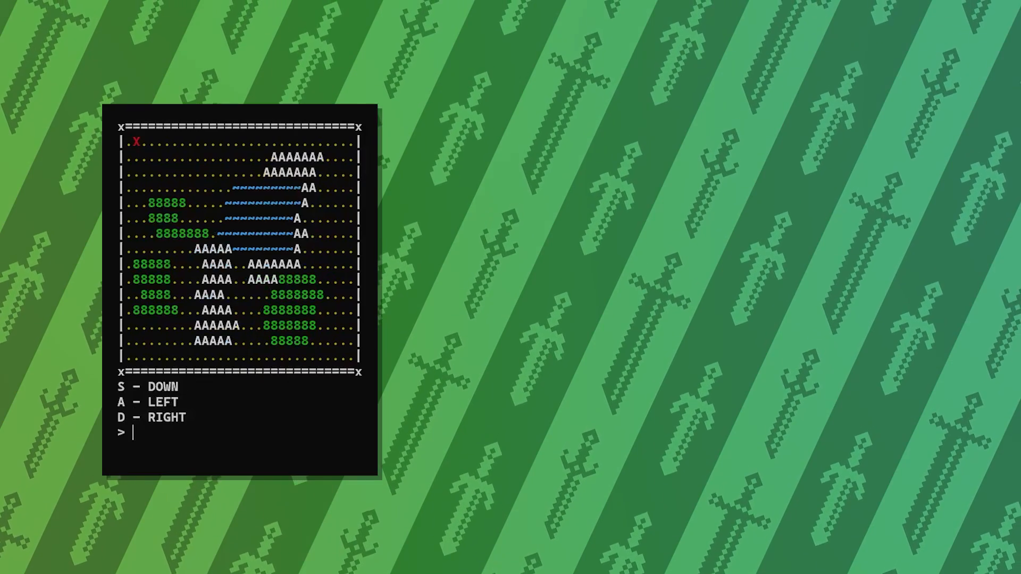
Walk the player right and down past the mountains to beside the water
text(ds)
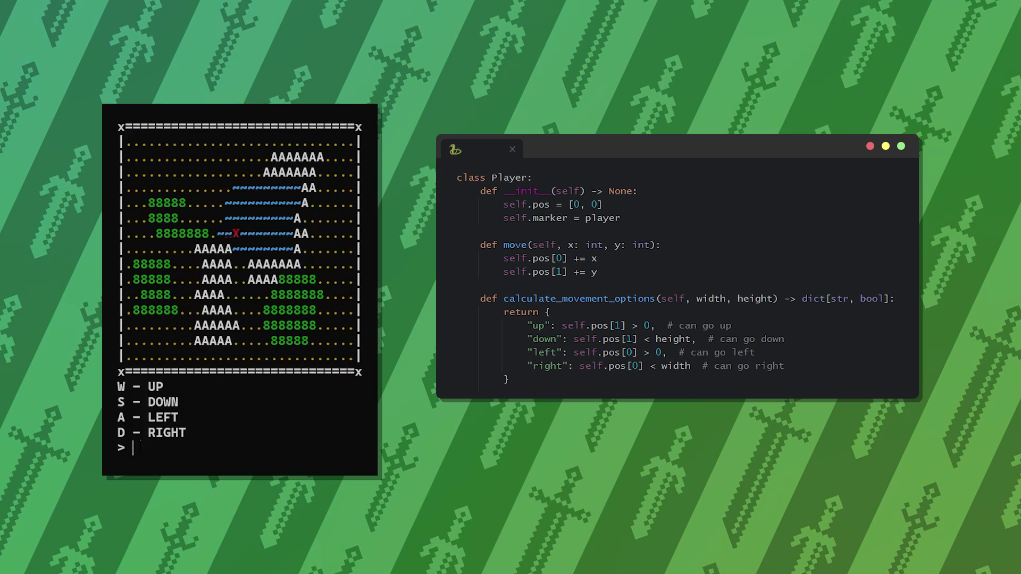
text(w)
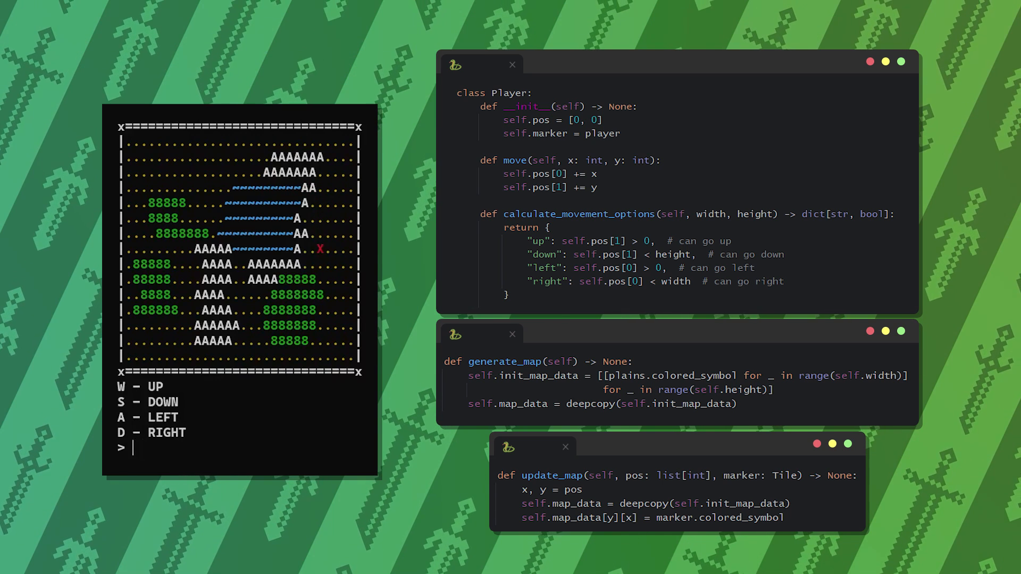
key(s)
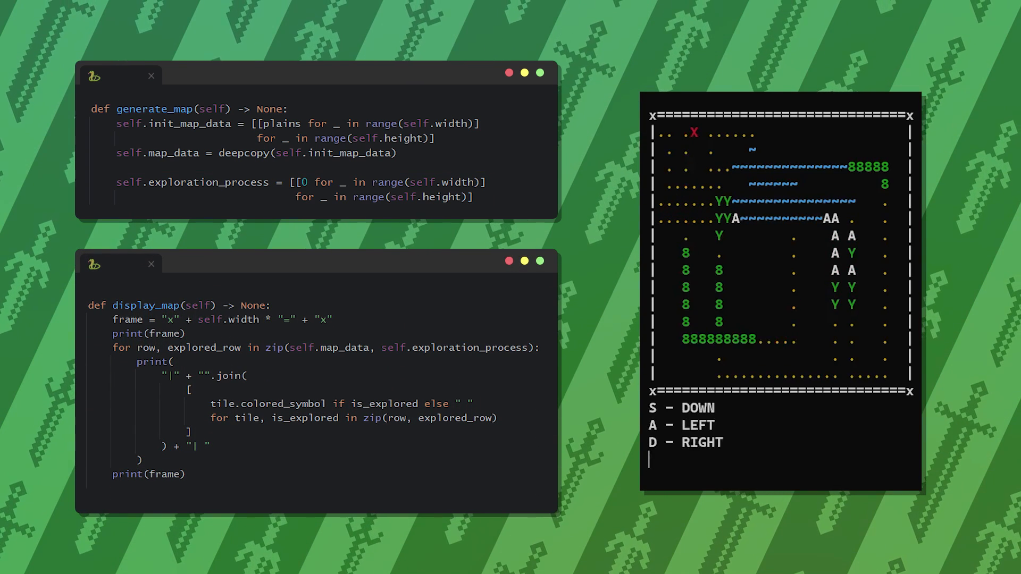
Walk down then north through fog, revealing path tiles, ending on the top row
key(s)
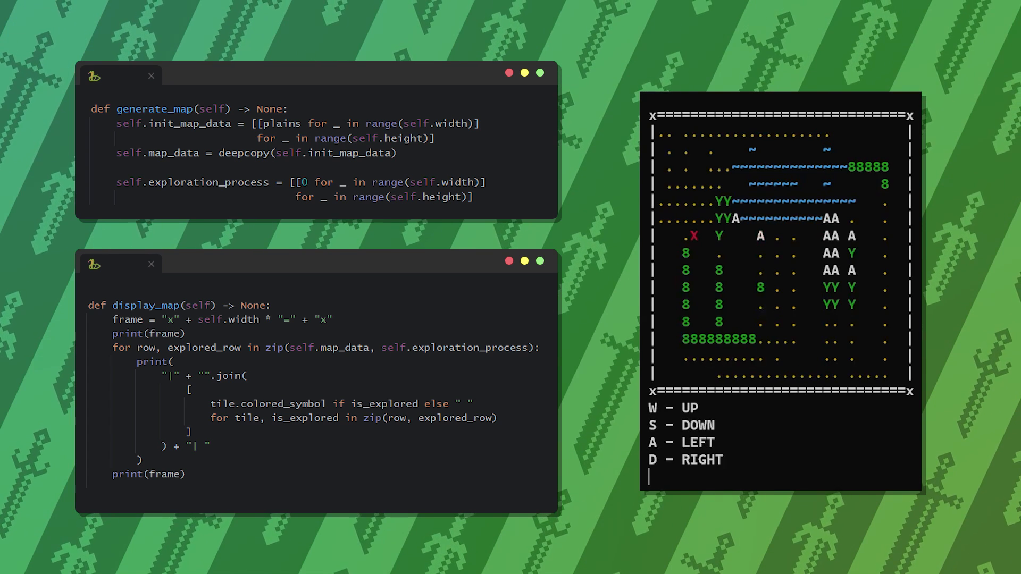
key(w)
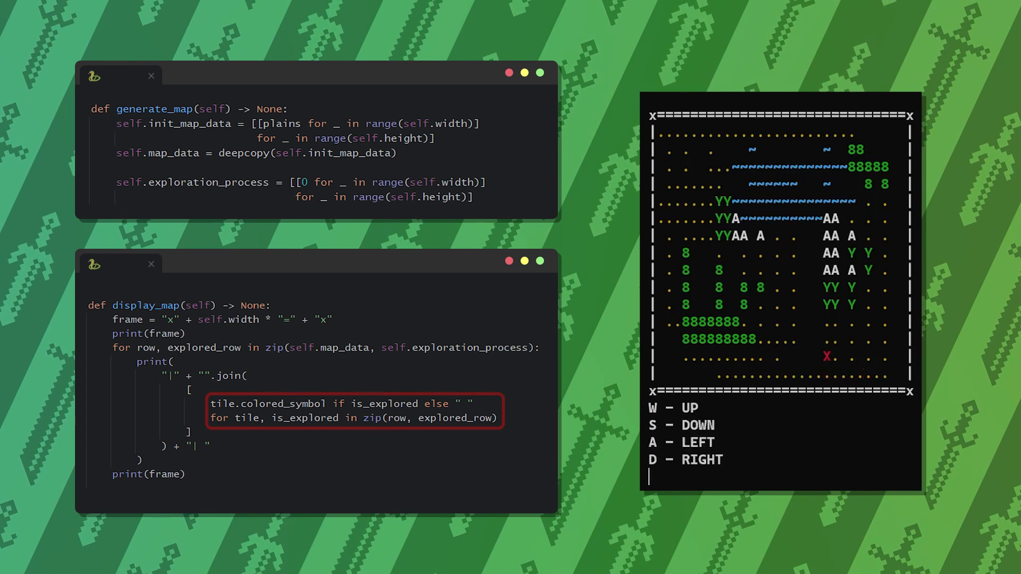
key(w)
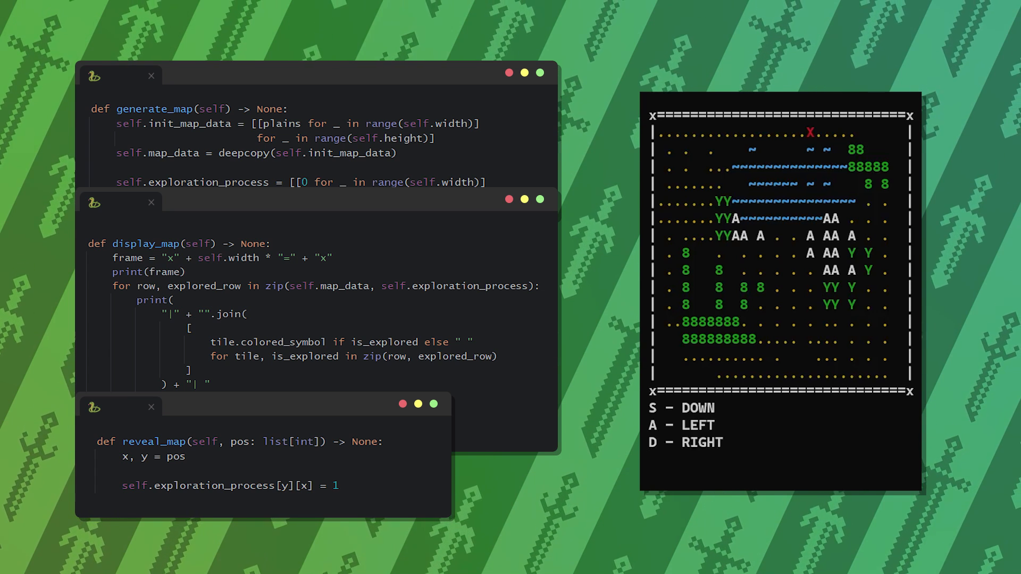
Explore with d, w, a and d moves, revealing a 5×5 area around the player
text(dw)
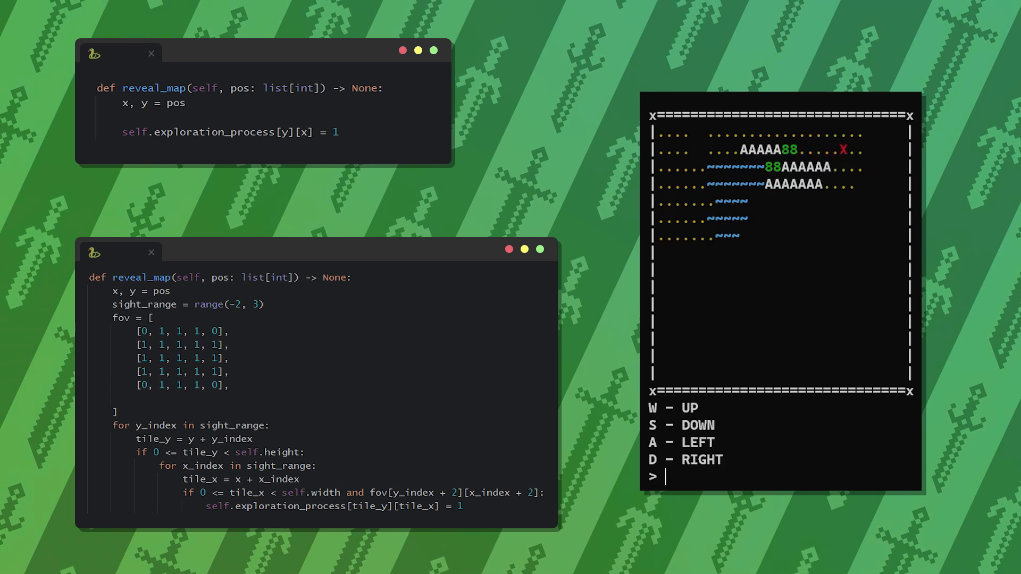
text(a)
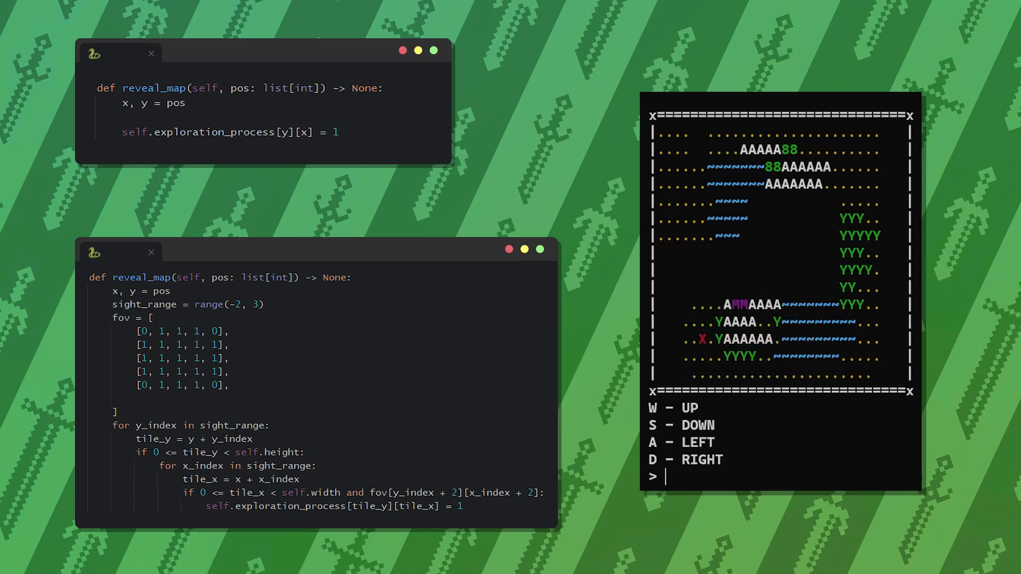
text(d)
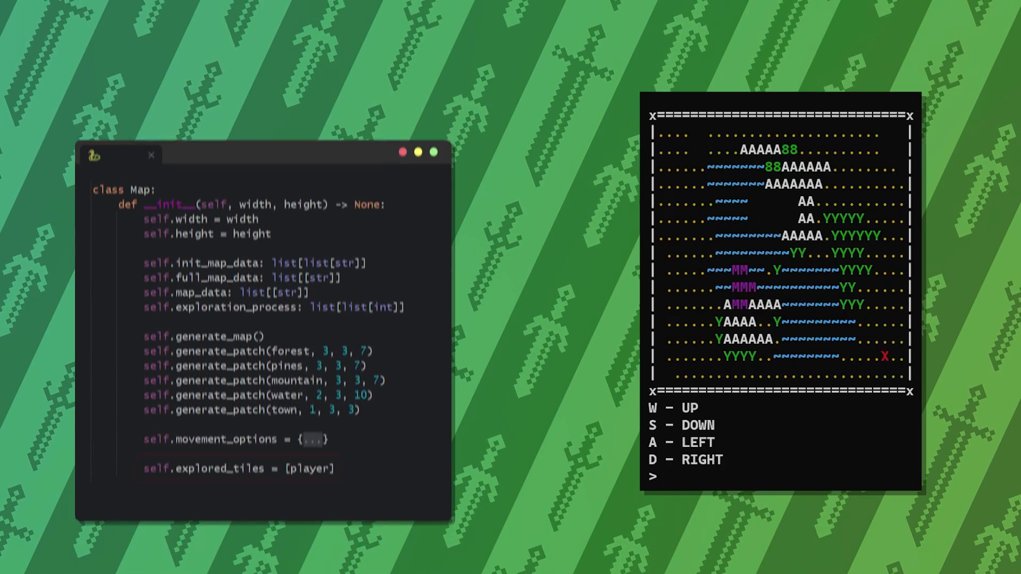
Move the player right, back left, then right twice across the ASCII map
text(d)
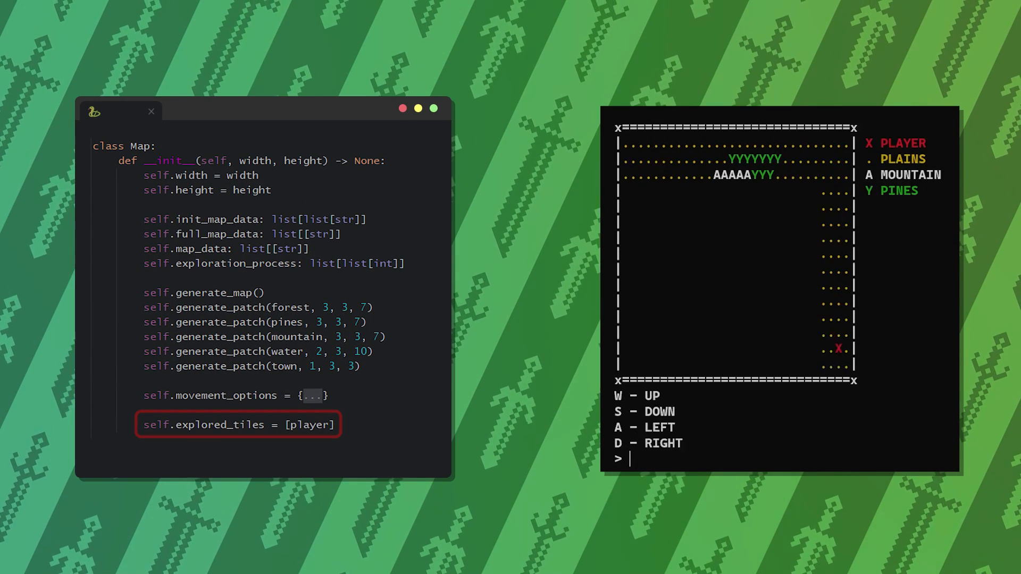
text(a)
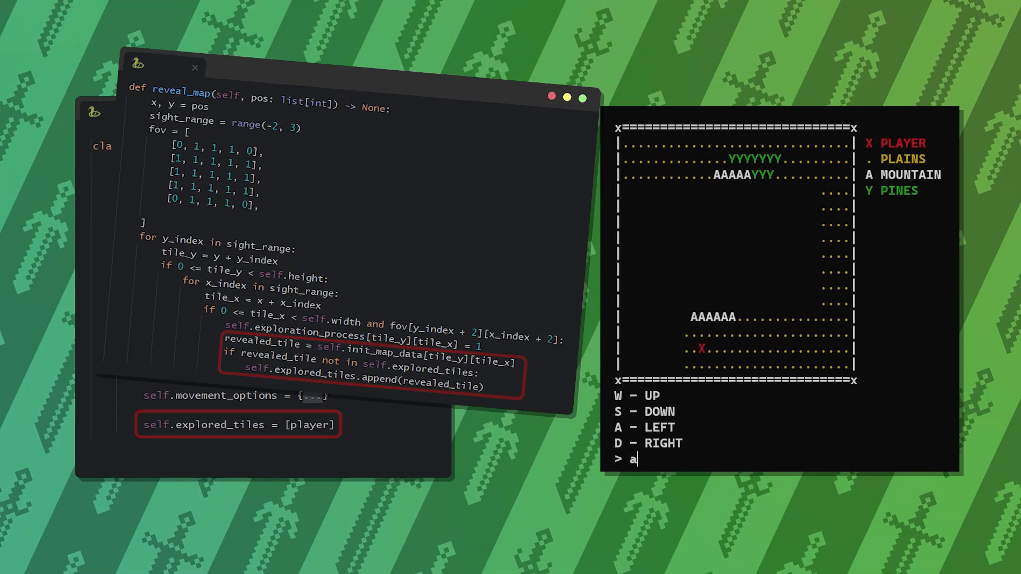
text(d)
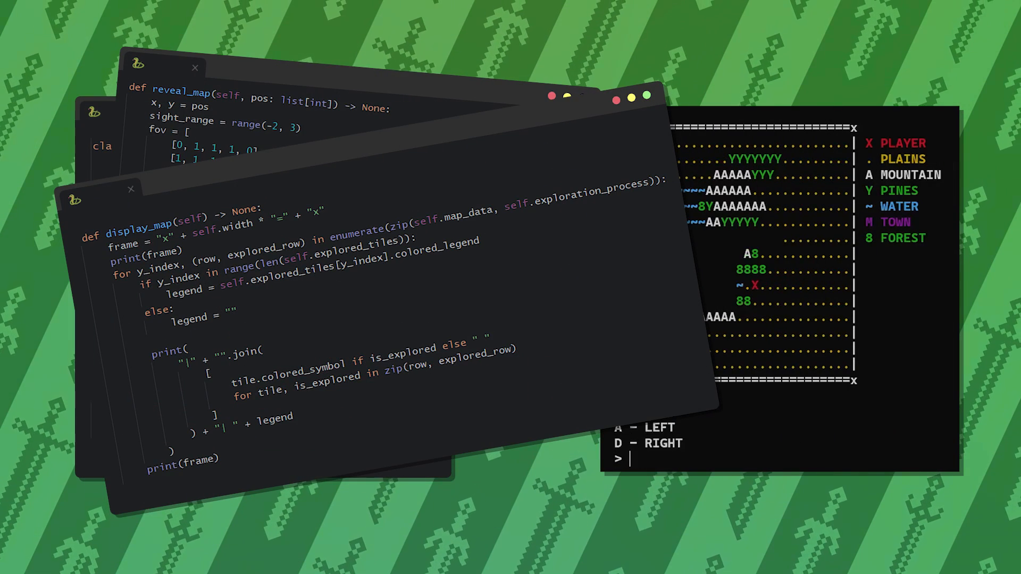
text(d)
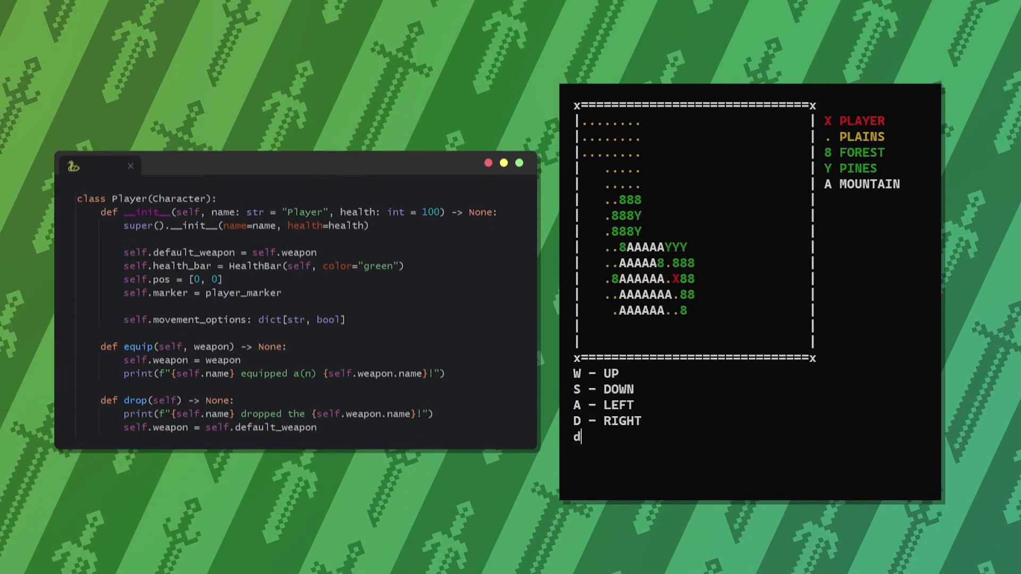
Submit a move right, uncovering forest, pine and mountain tiles
key(enter)
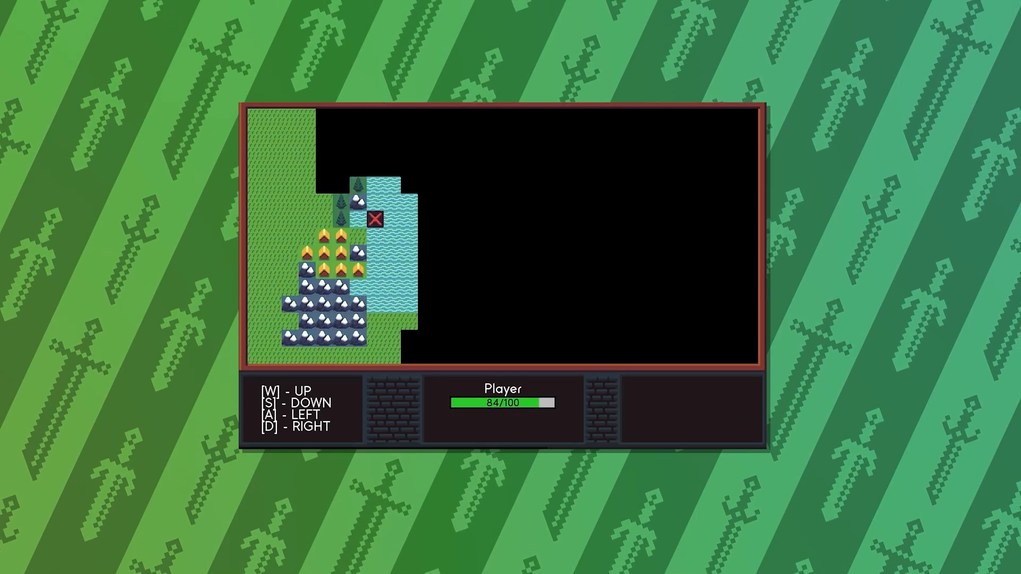
Move the player north on the Pygame tile map, revealing water, mountains and towns
key(w)
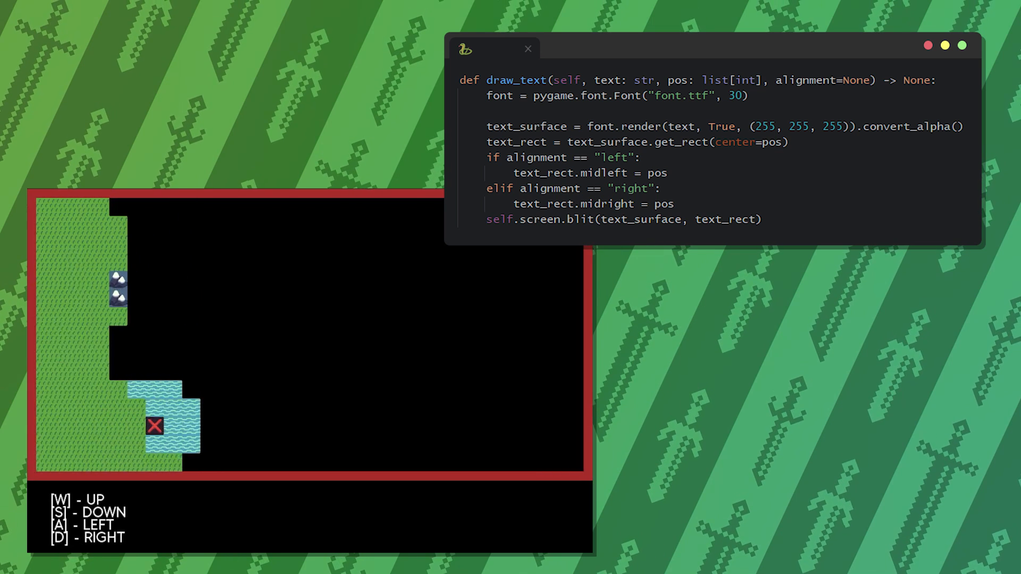
Move the player north past the water, uncovering more mountain tiles
key(w)
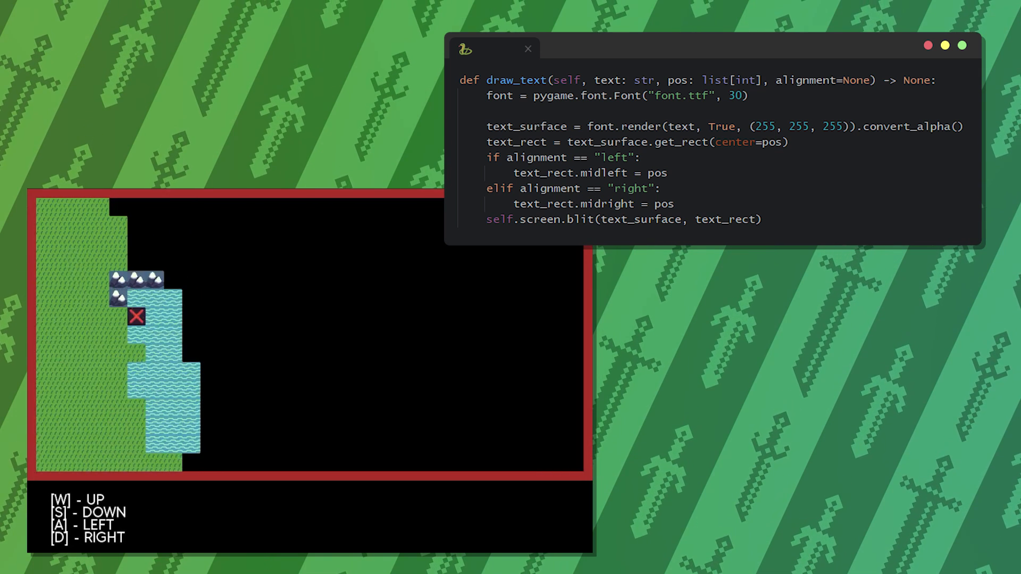
Step onto a new tile and attack the Slime down to 2/10 health
key(w)
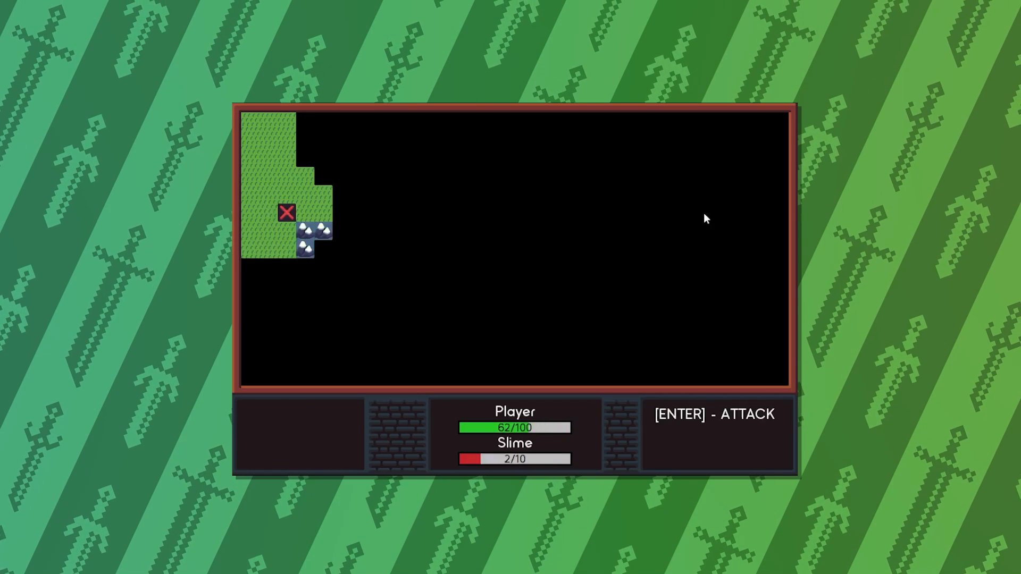
key(enter)
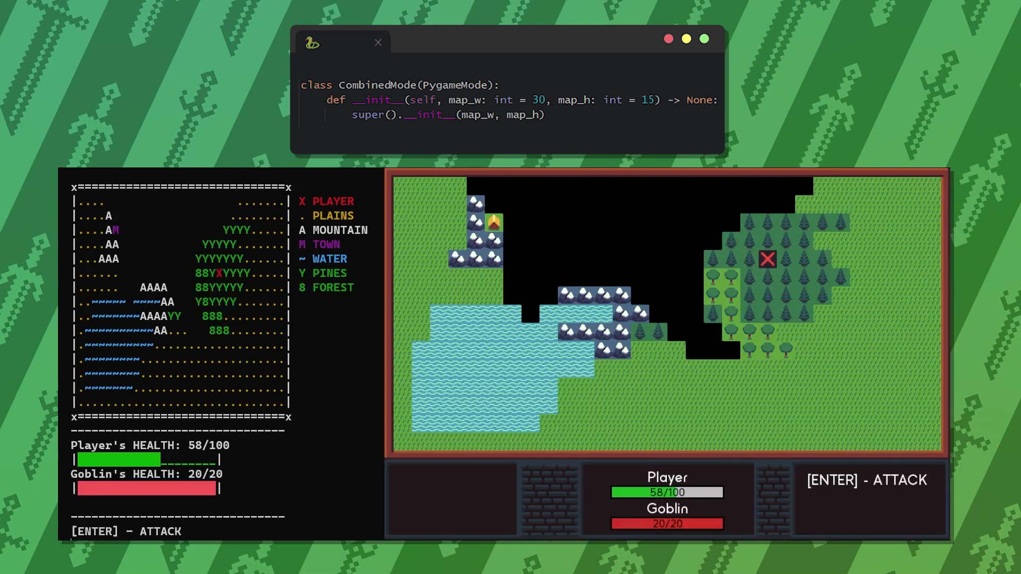
Attack the Goblin, finishing at 8/100 health, then move south
key(enter)
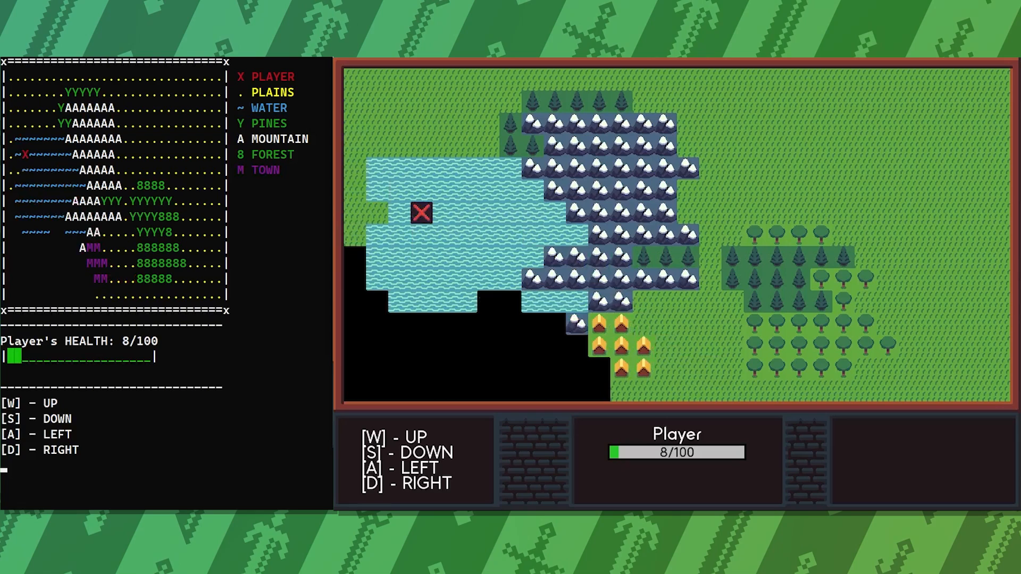
key(s)
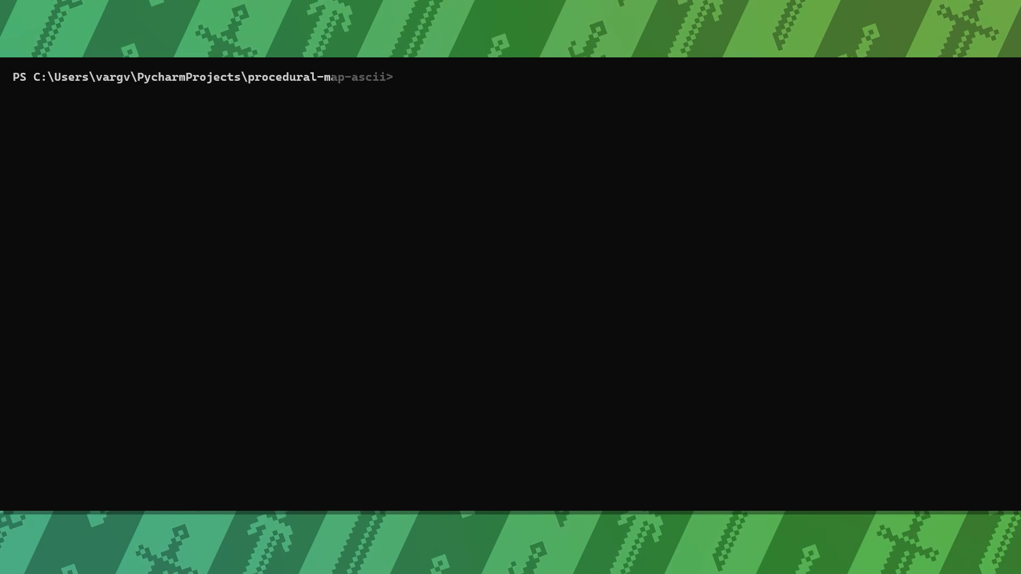
Run 'python run.py' with an unrecognised extra argument to start combined mode
text(python run)
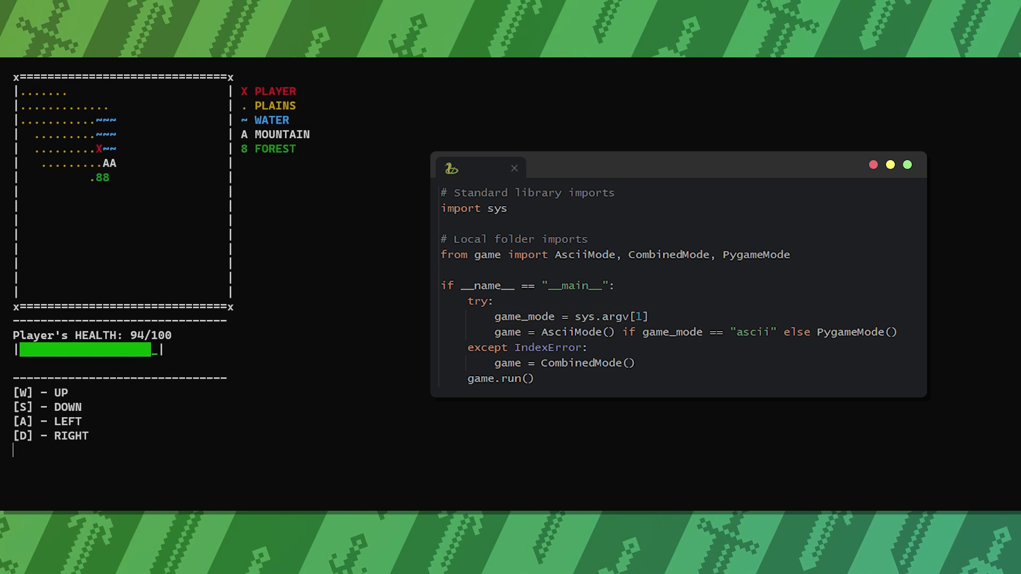
text(dural-map-ascii> python run.py)
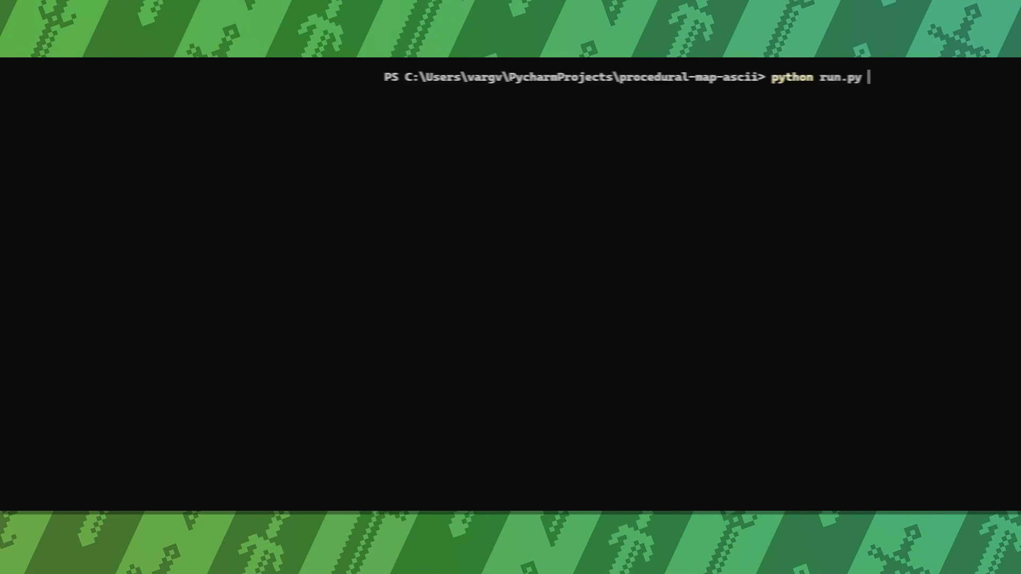
text(something wh)
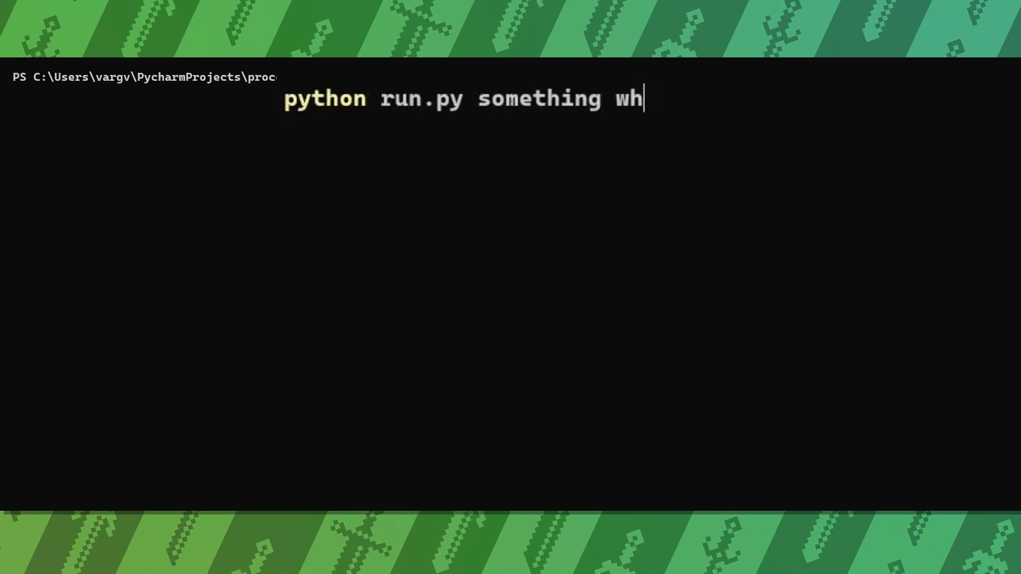
key(Enter)
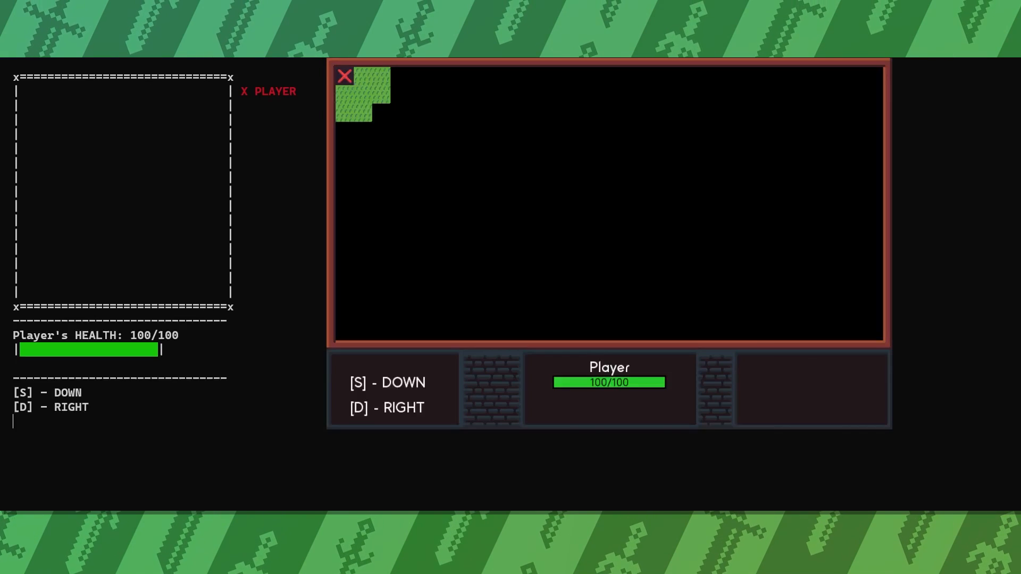
Move down across the new map and attack the Rat, ending at 94/100 health
key(s)
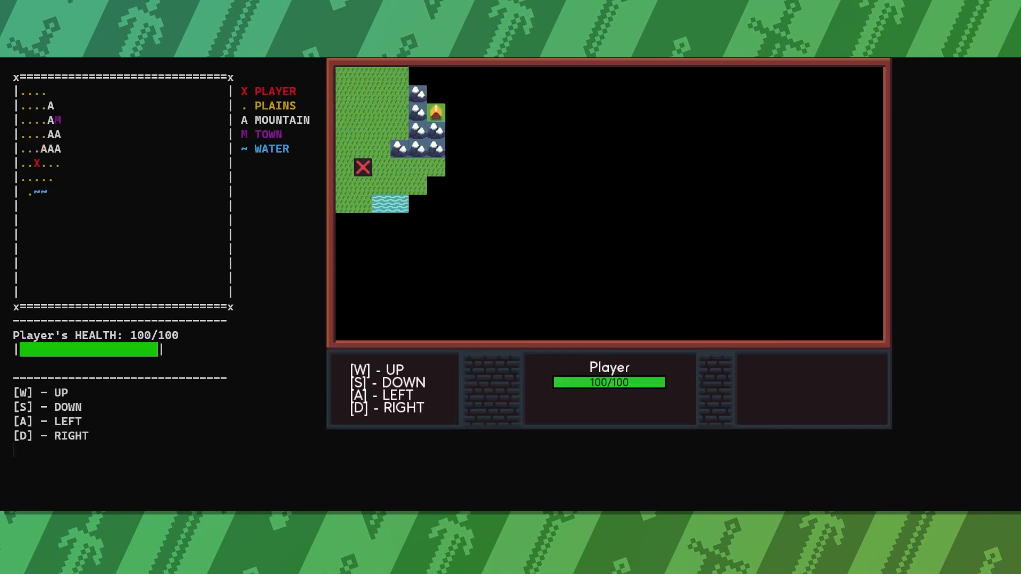
key(s)
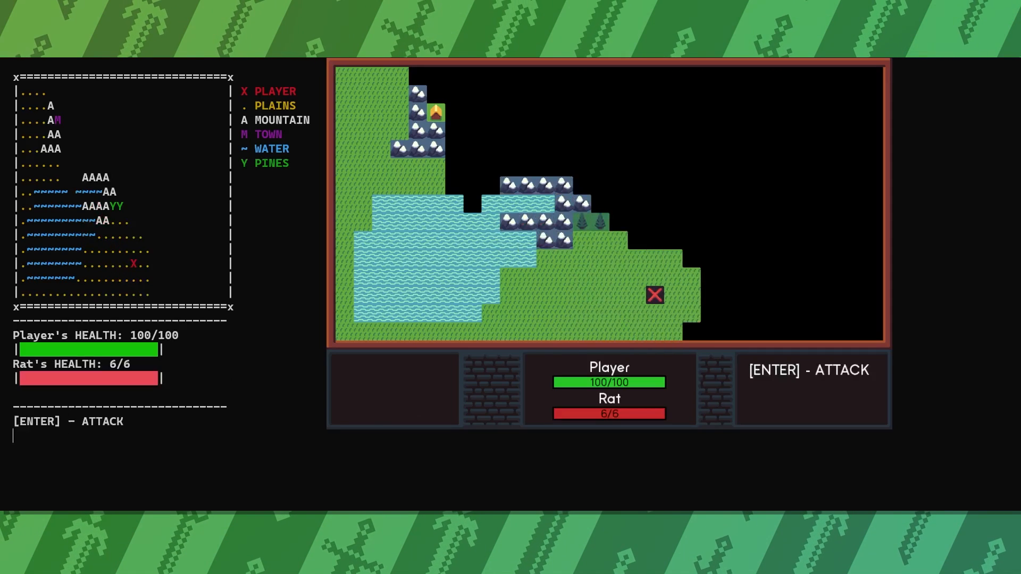
key(enter)
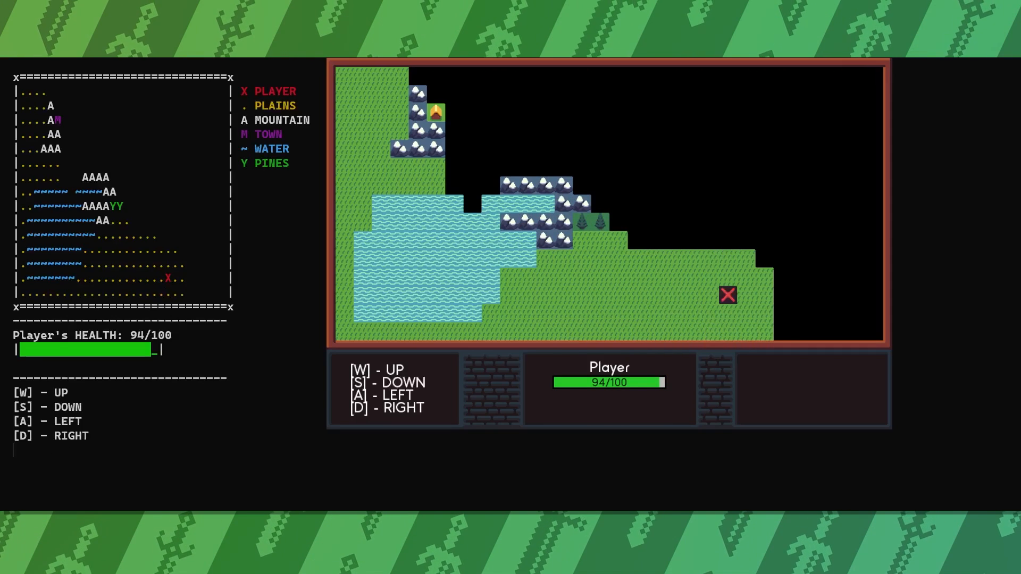